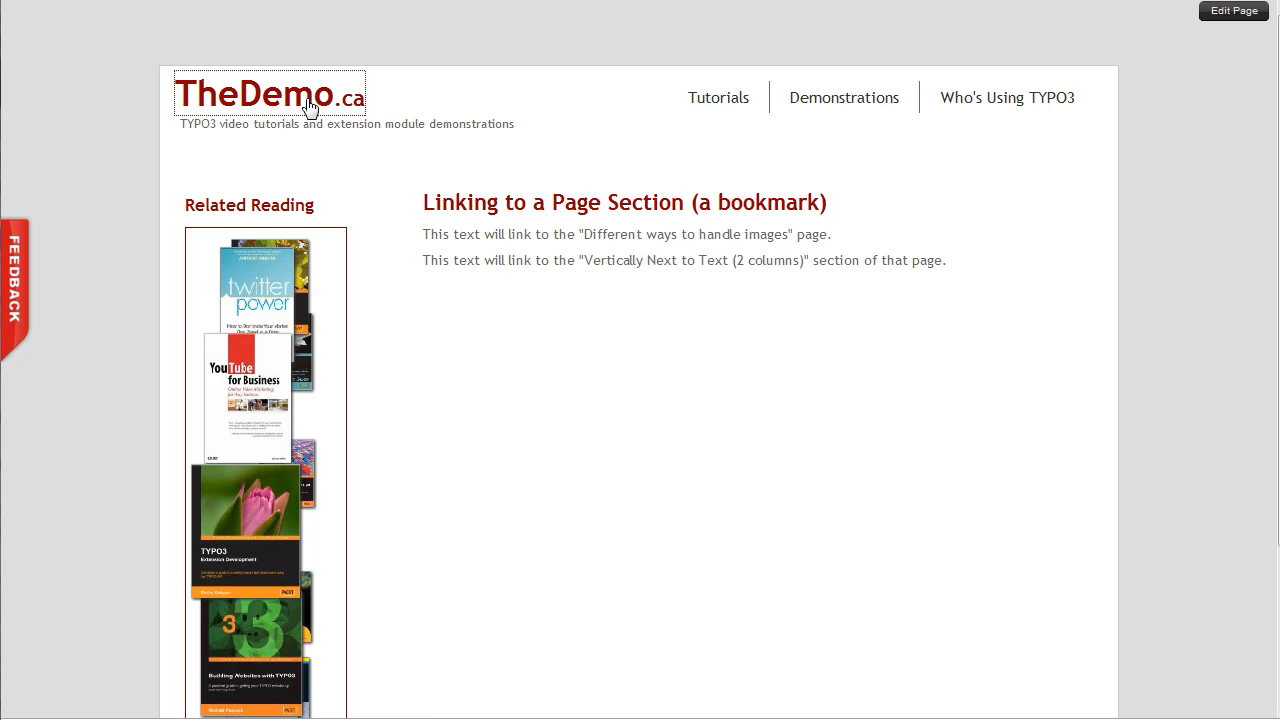
# Step: From the home page, show the Image and Text Alignment demo down to its Vertically Next to Text section
pyautogui.click(268, 96)
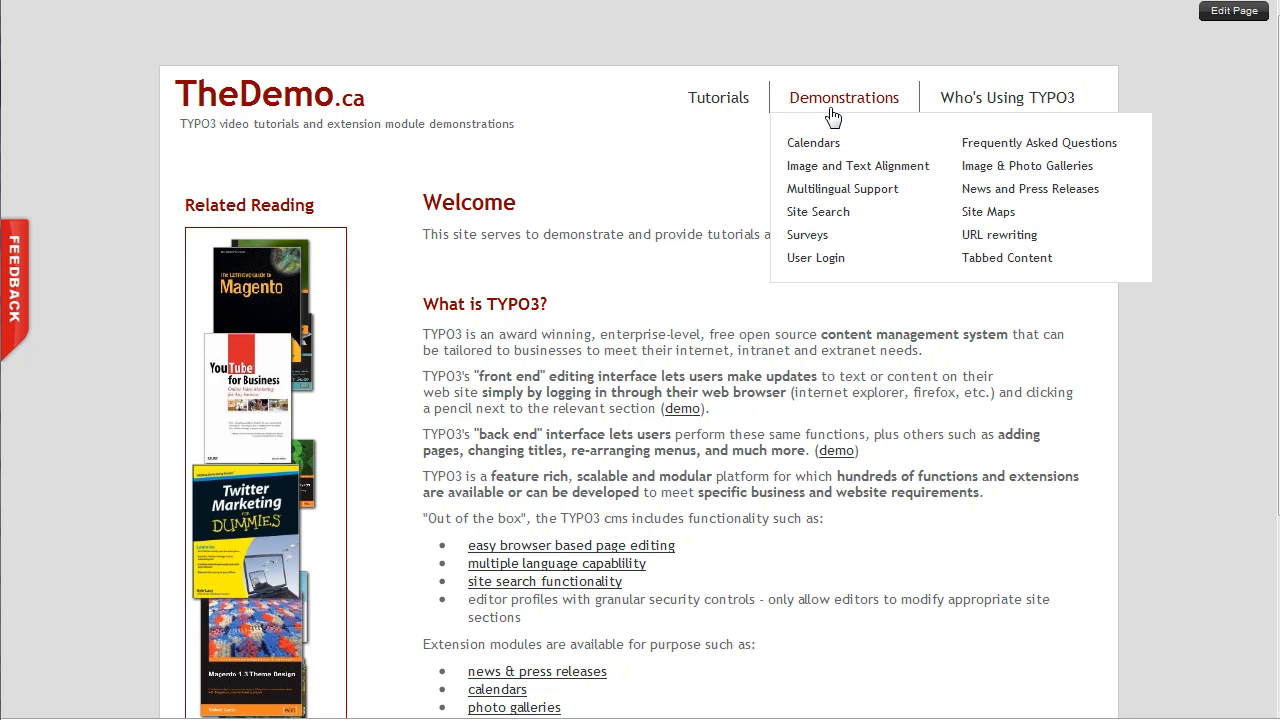
pyautogui.moveTo(836, 166)
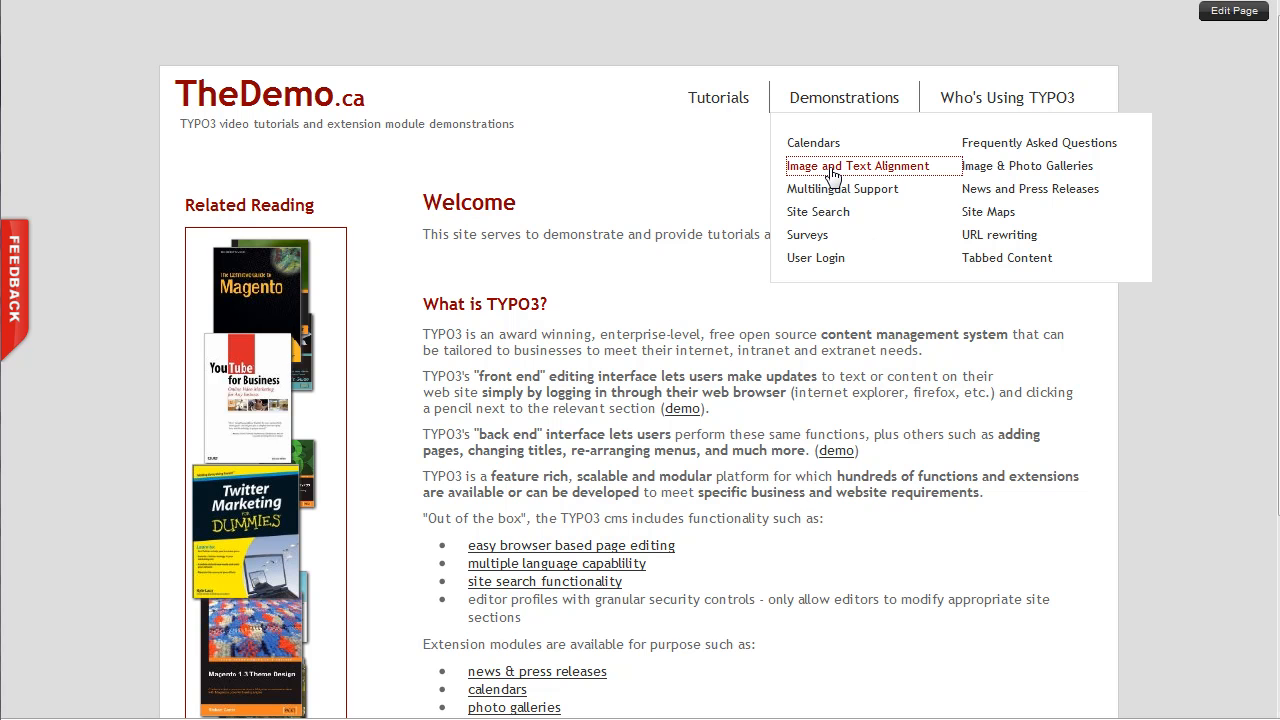
pyautogui.click(848, 164)
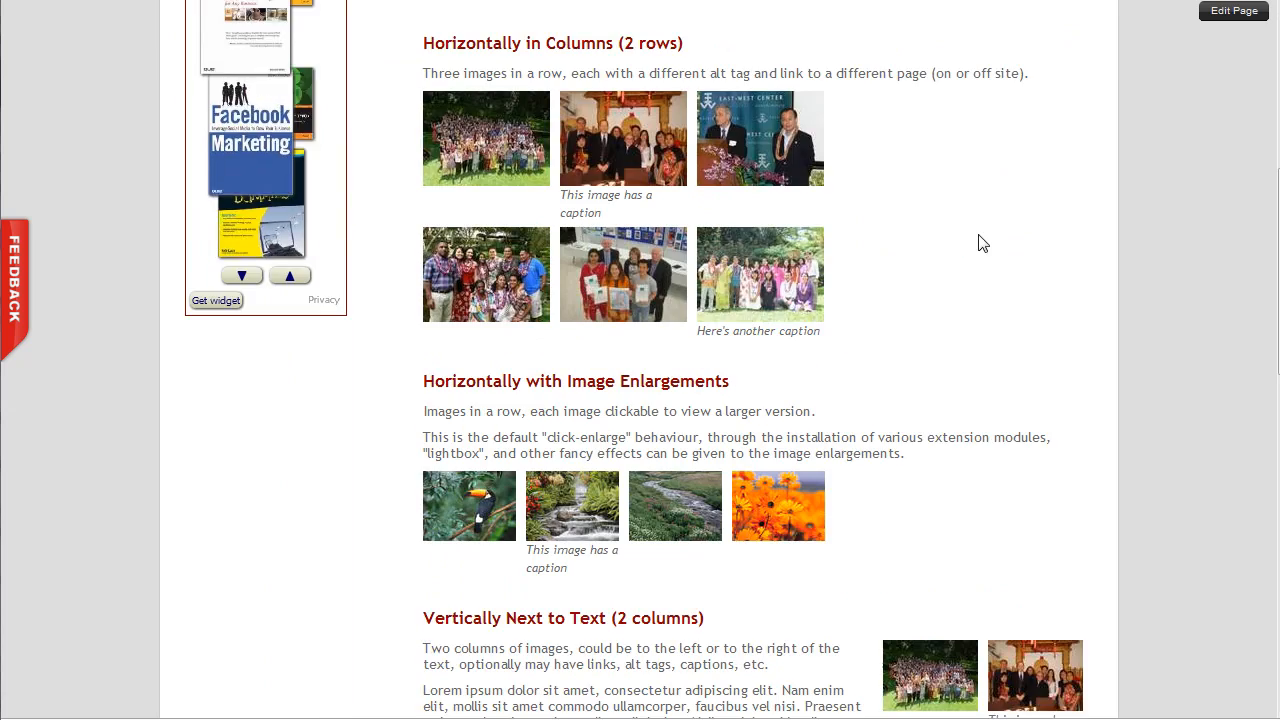
pyautogui.scroll(-3)
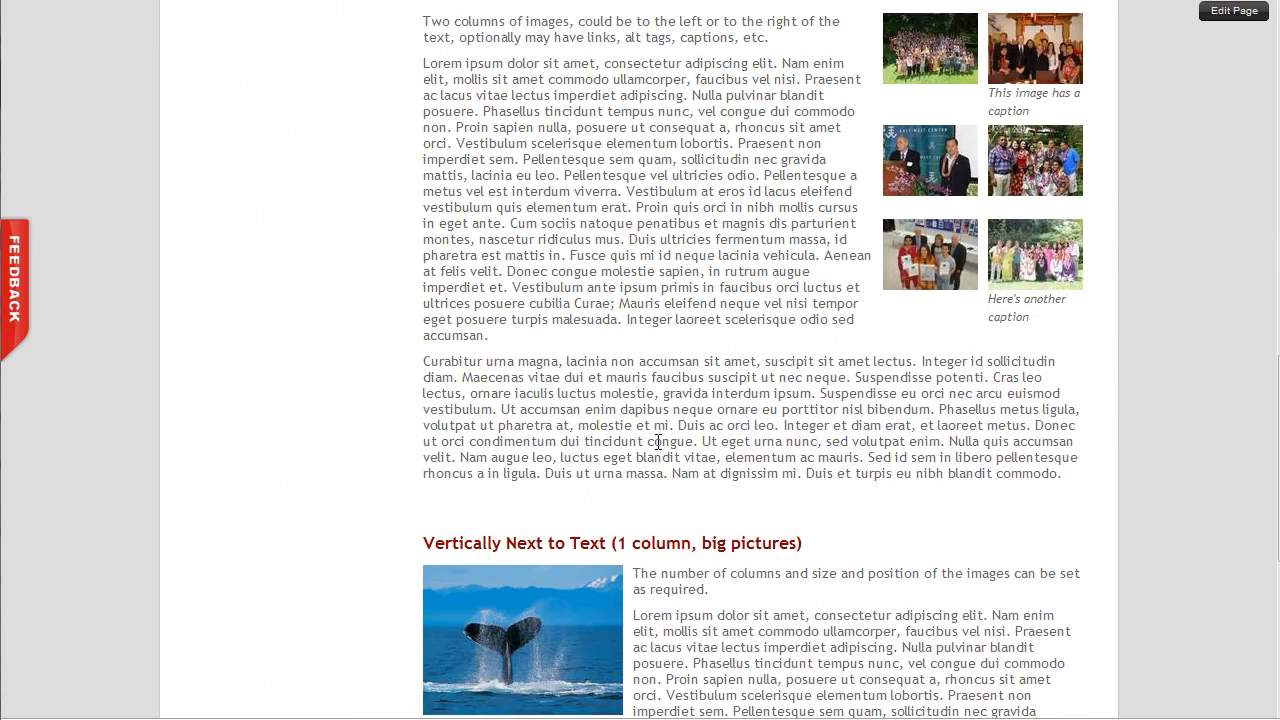
pyautogui.scroll(-3)
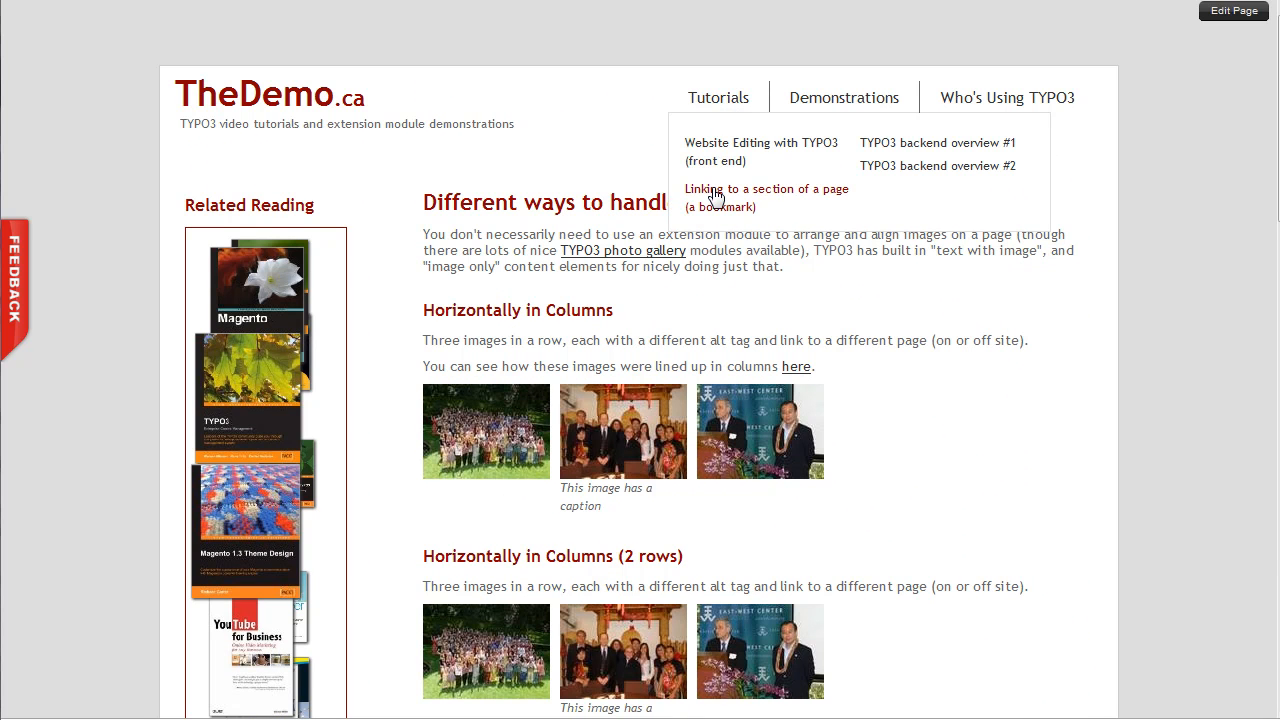
# Step: Show the 'Linking to a section of a page' tutorial and enter its TYPO3 backend via Edit Page
pyautogui.click(764, 188)
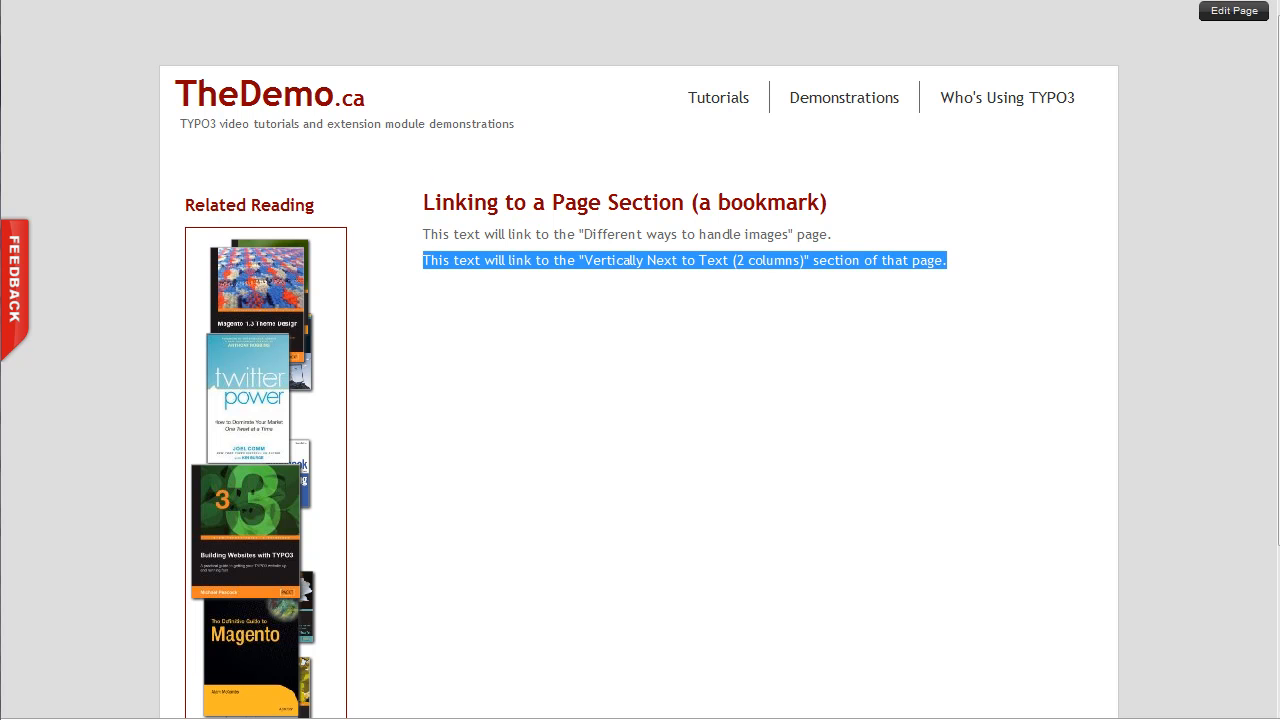
pyautogui.click(1232, 12)
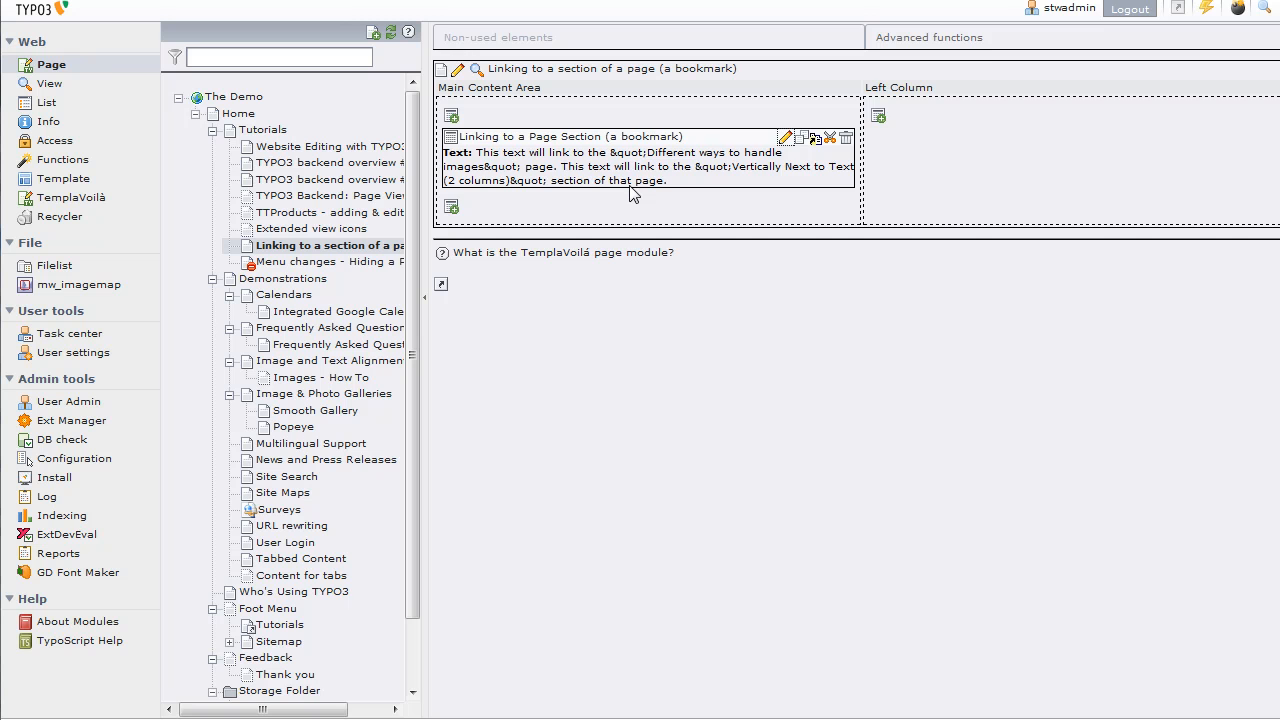
# Step: Edit the text content element and select its whole first line for linking
pyautogui.click(784, 136)
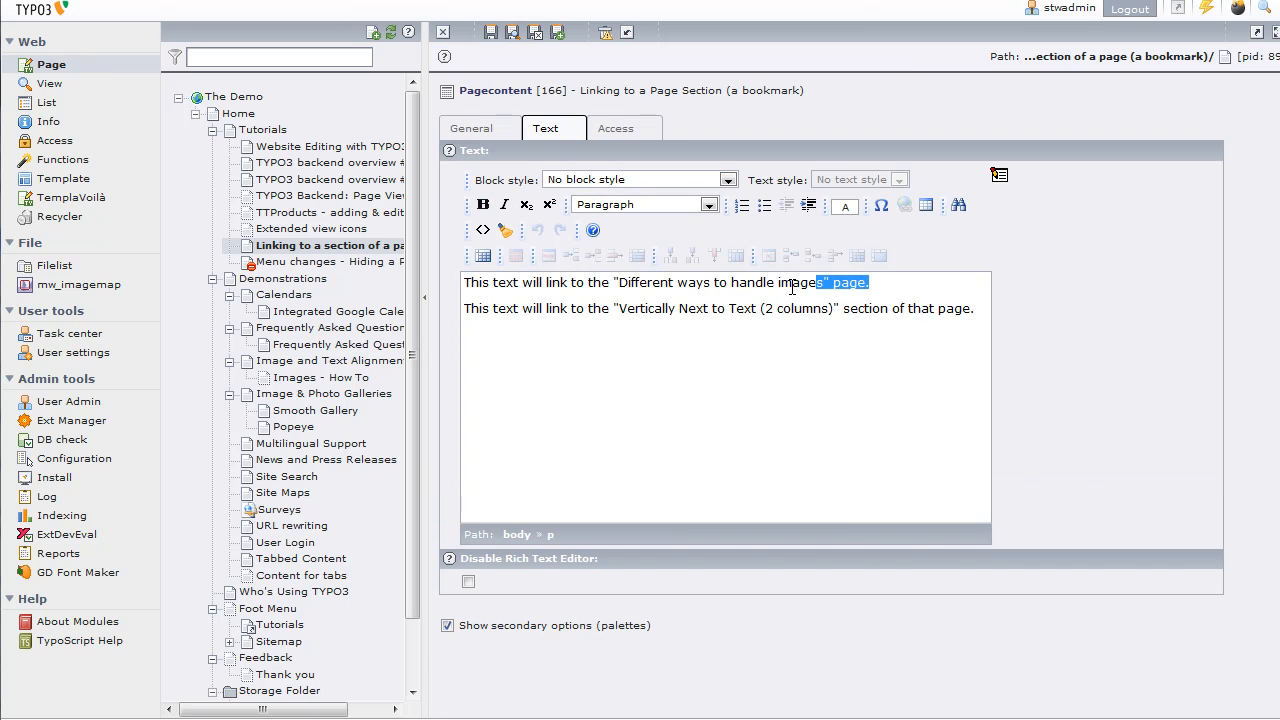
pyautogui.tripleClick(664, 282)
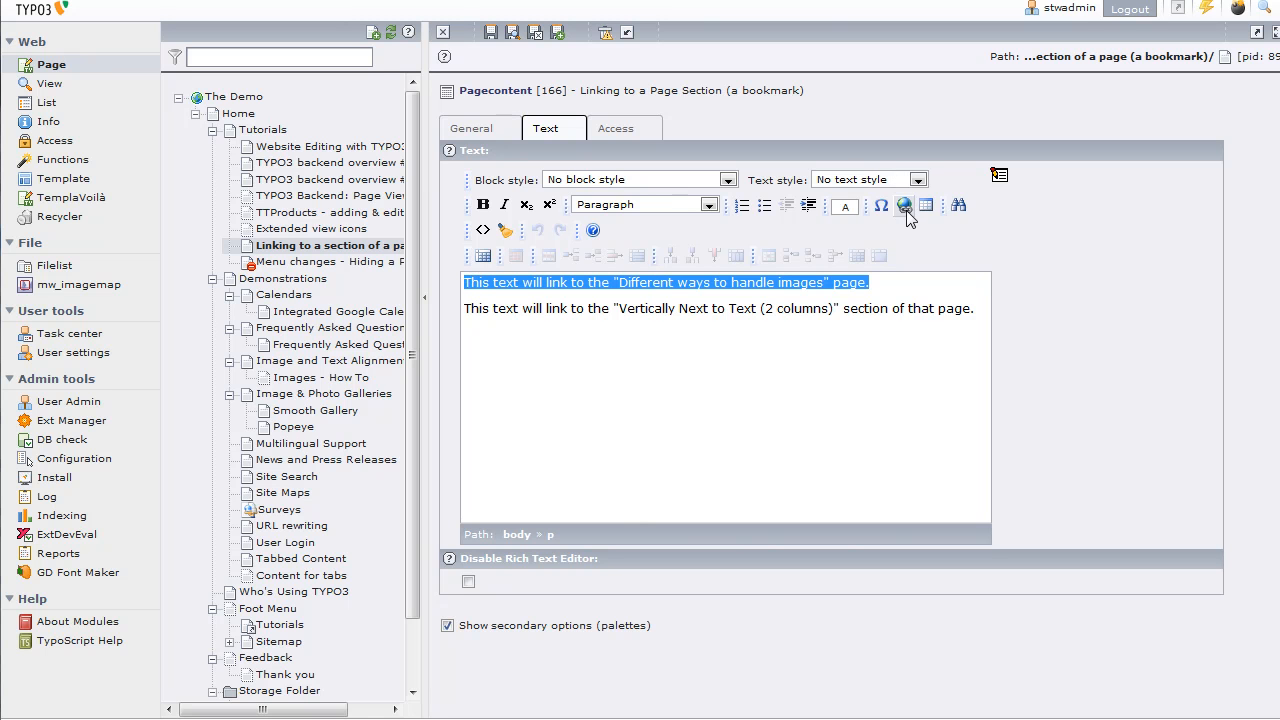
pyautogui.moveTo(904, 204)
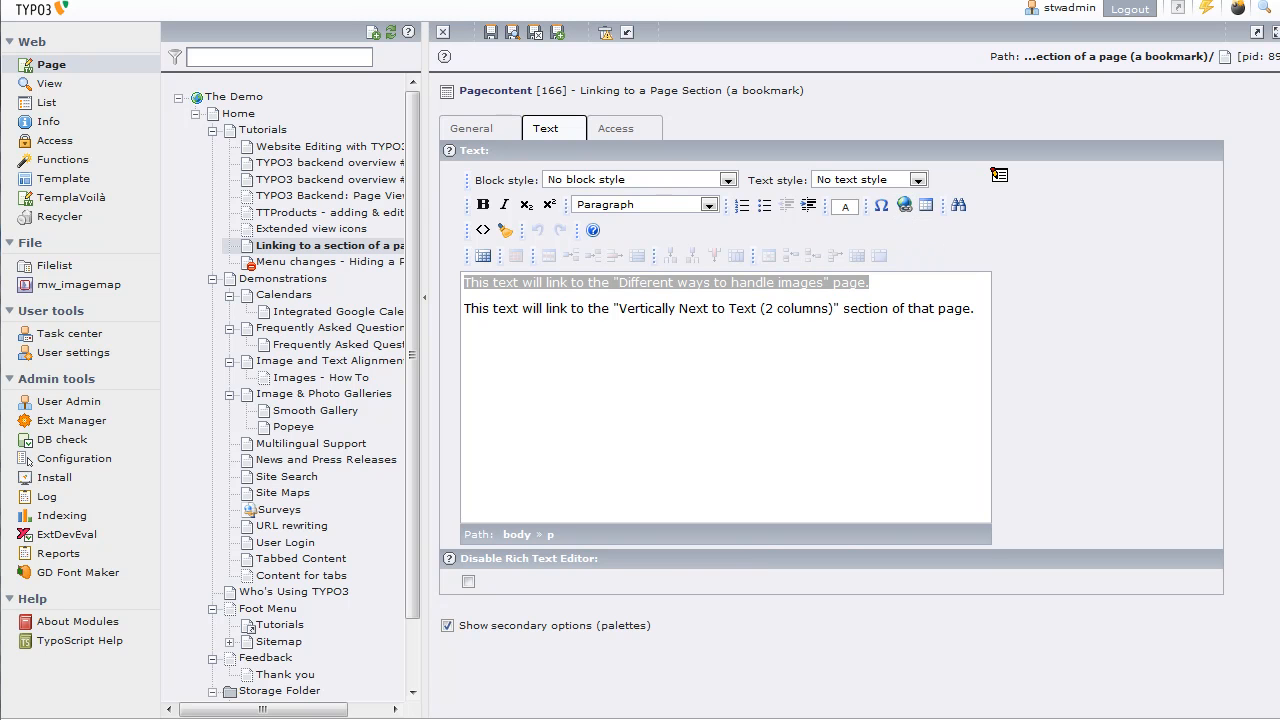
# Step: Link the first line to the Image and Text Alignment page from the page tree
pyautogui.click(904, 204)
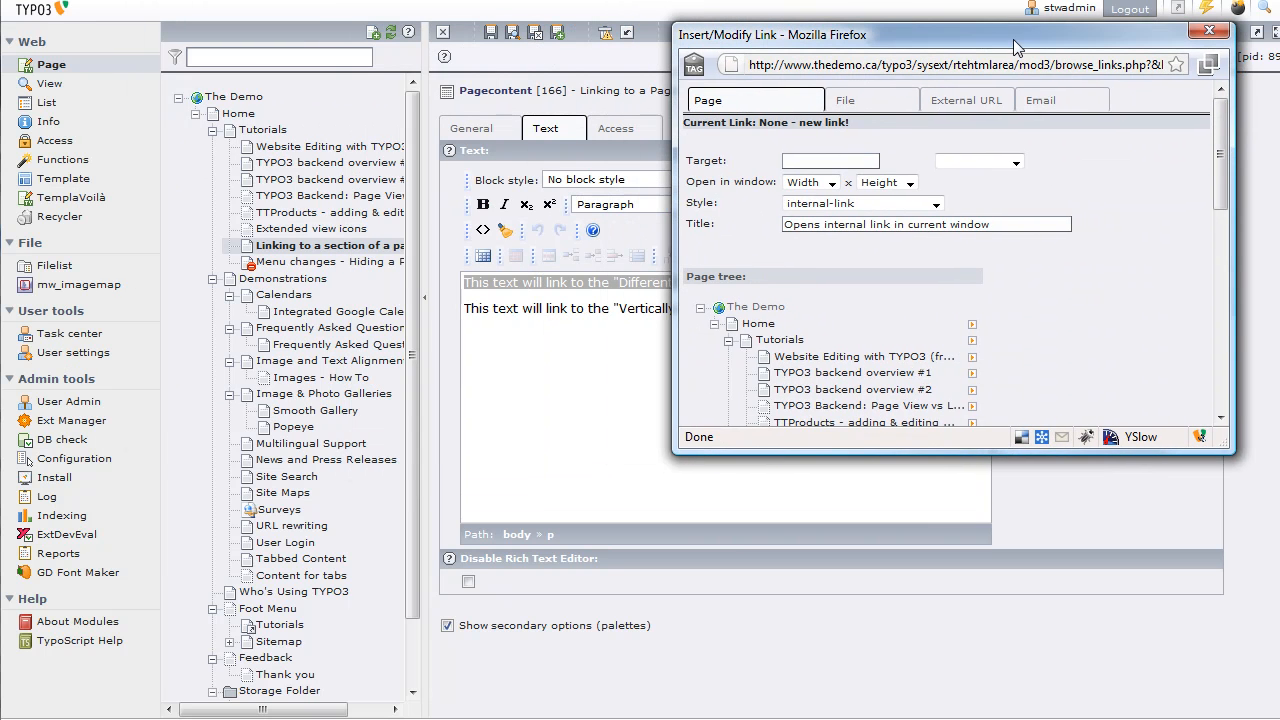
pyautogui.scroll(-3)
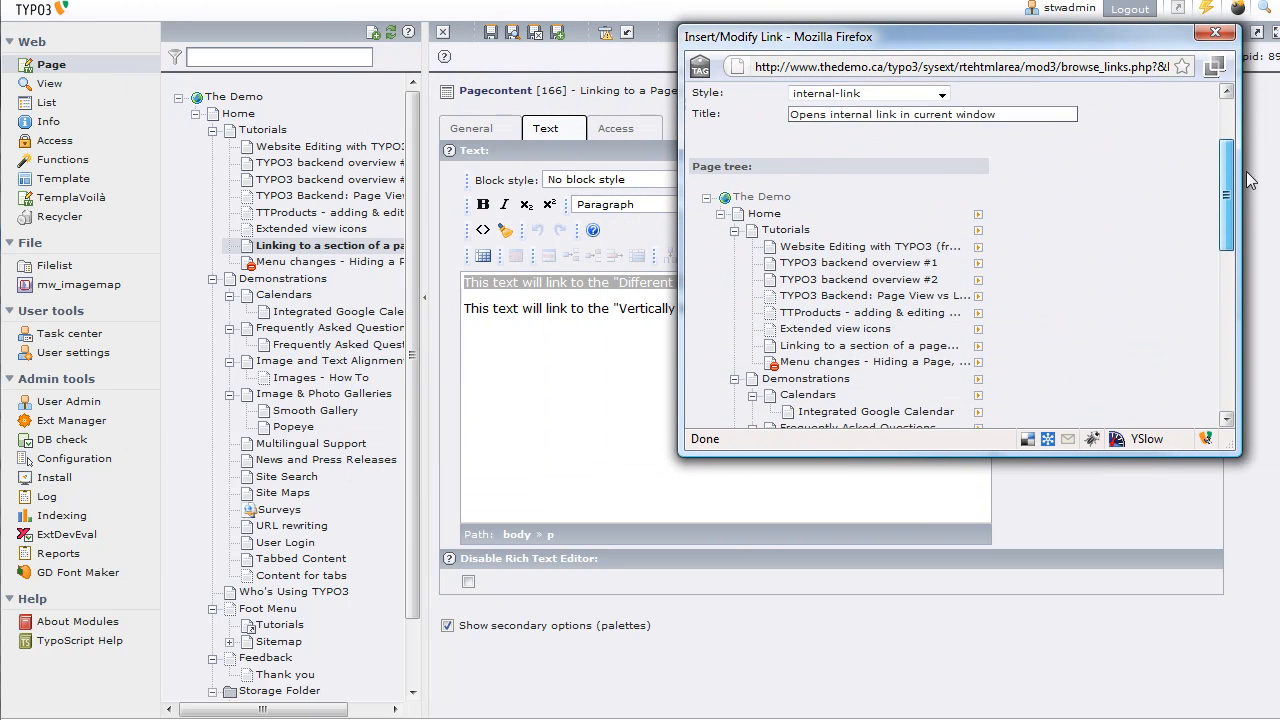
pyautogui.scroll(-3)
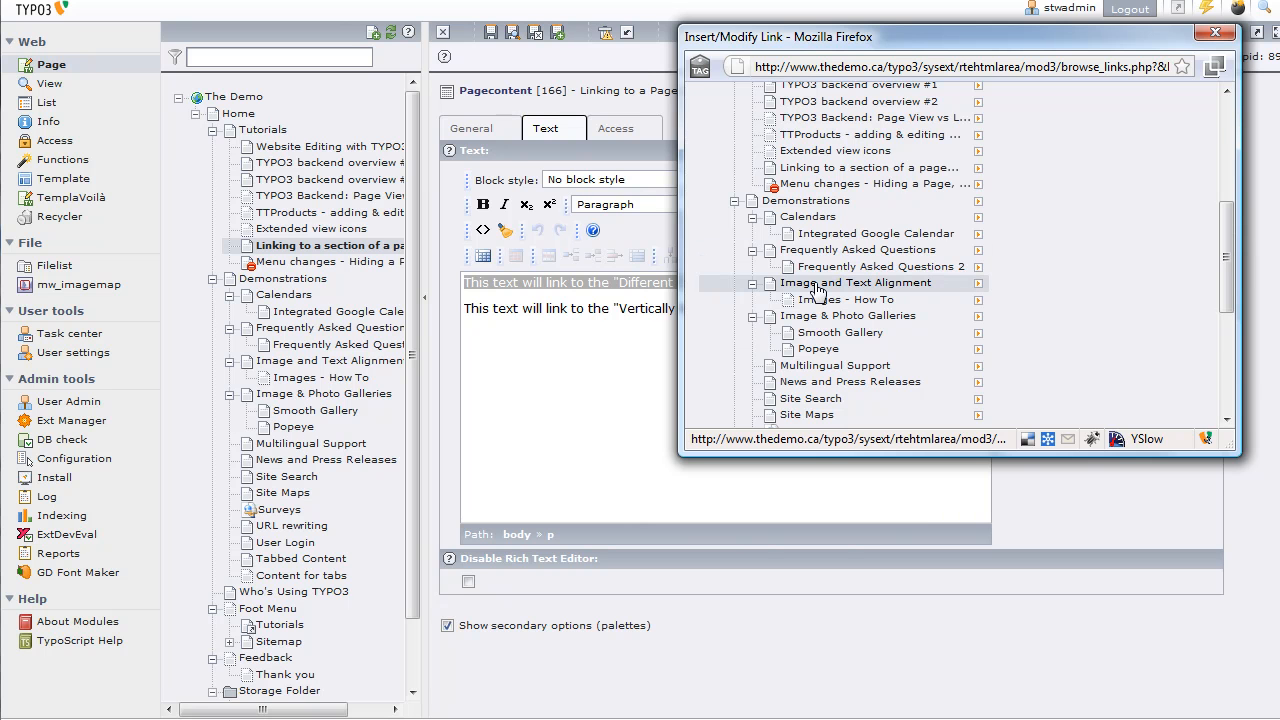
pyautogui.click(868, 284)
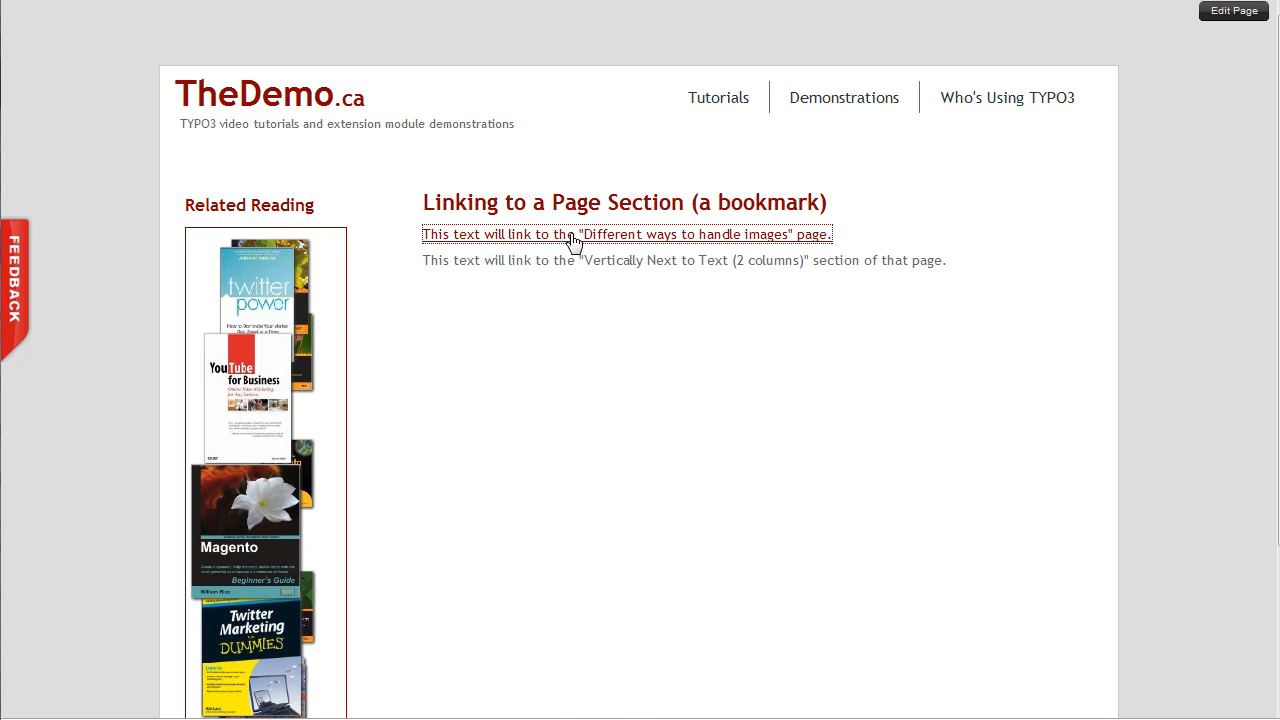
# Step: Try the new first-line link on the site, then return to editing the page in the backend
pyautogui.click(626, 234)
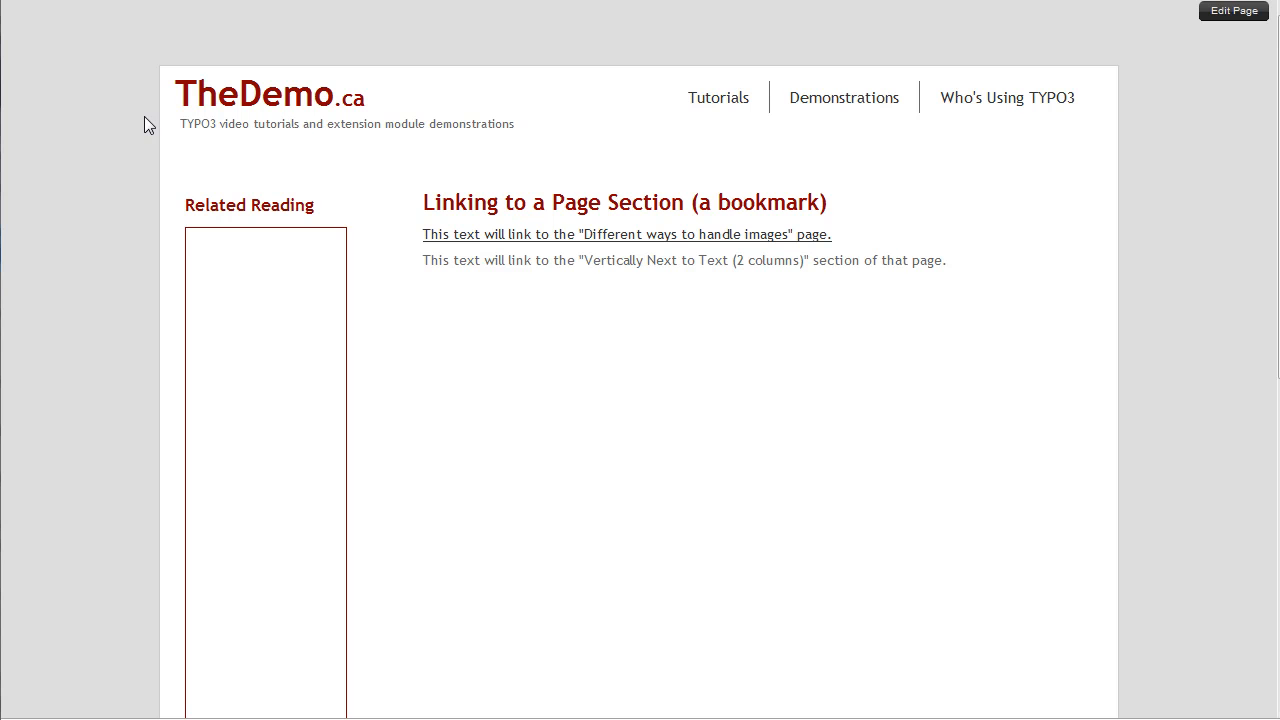
pyautogui.click(1232, 12)
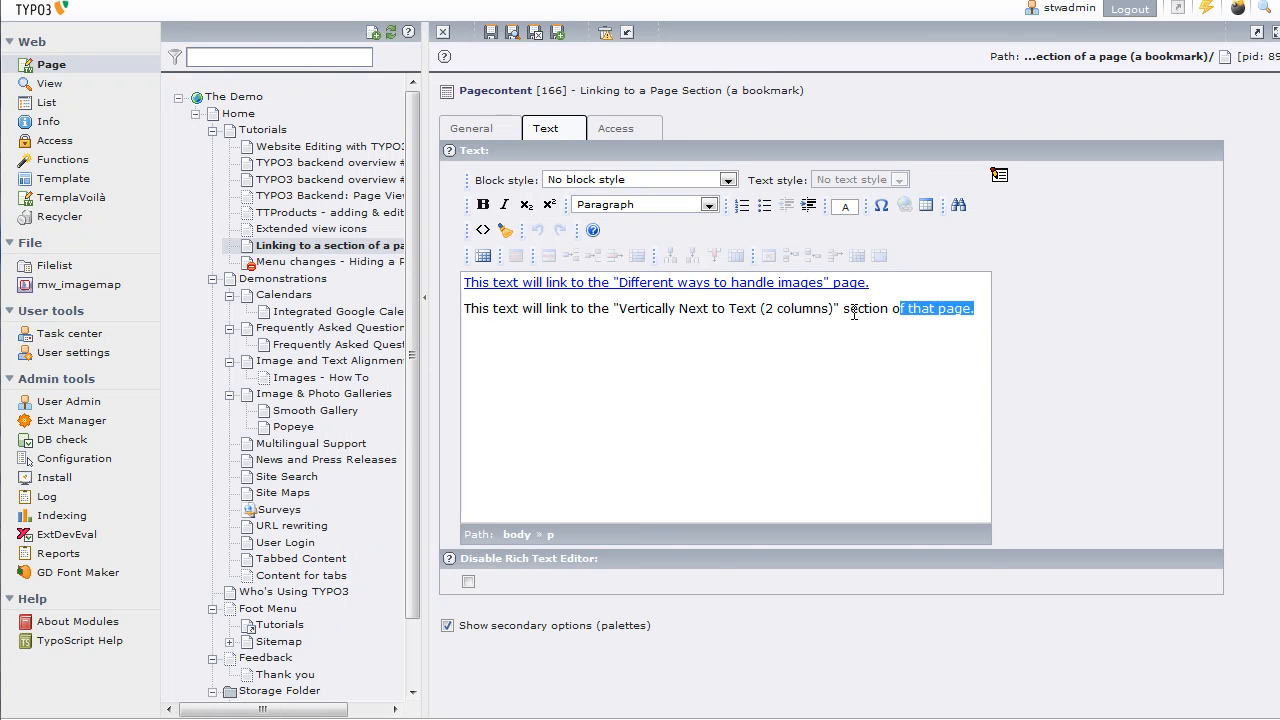
# Step: Select the whole second text line for linking
pyautogui.tripleClick(716, 308)
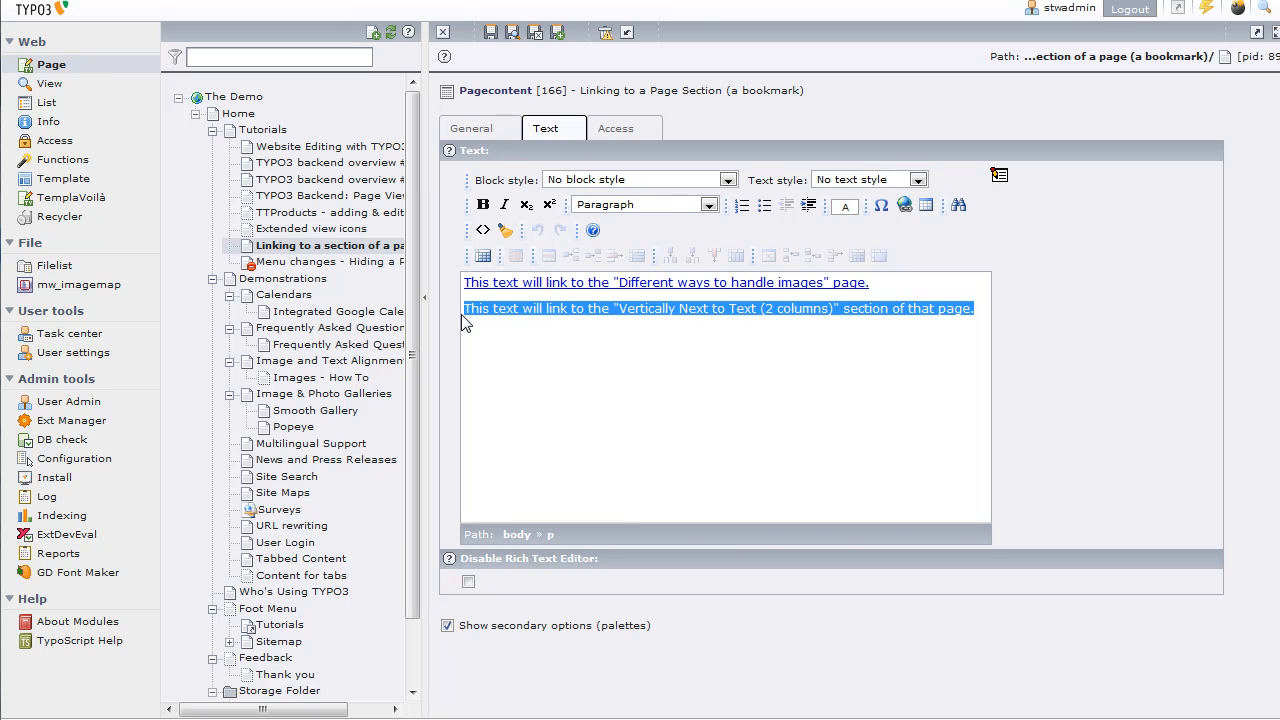
pyautogui.moveTo(904, 204)
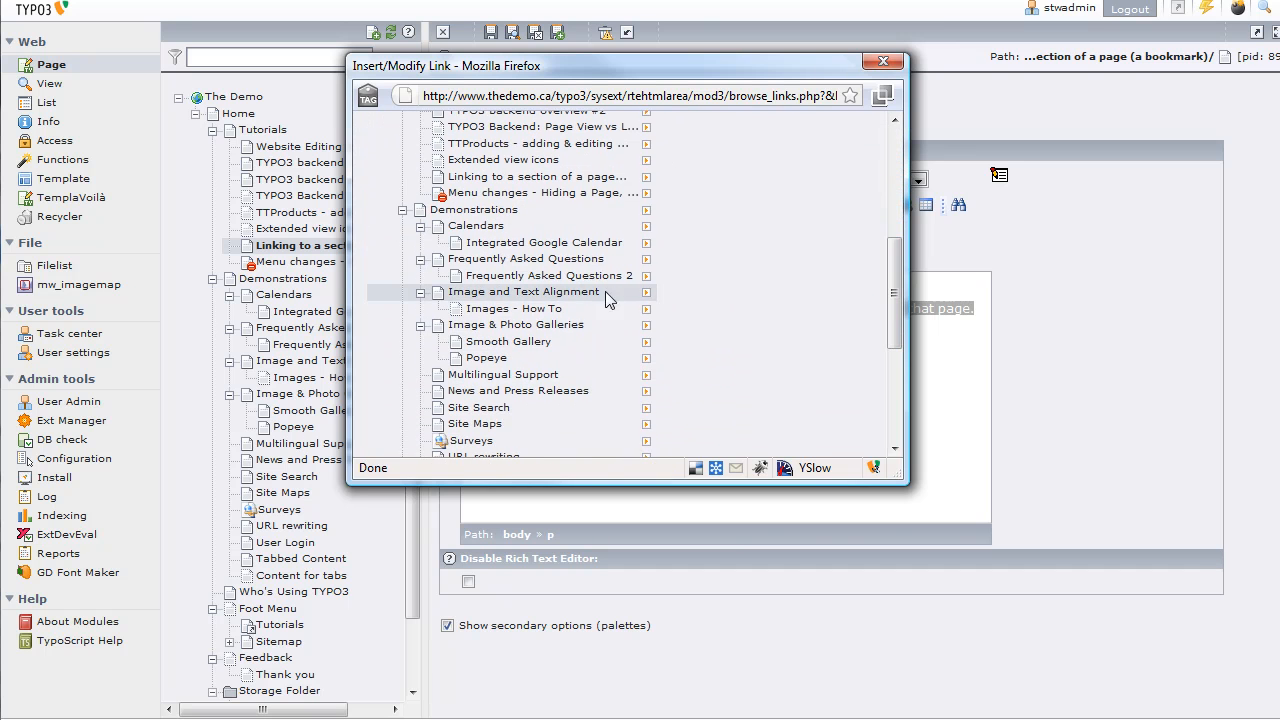
pyautogui.moveTo(648, 300)
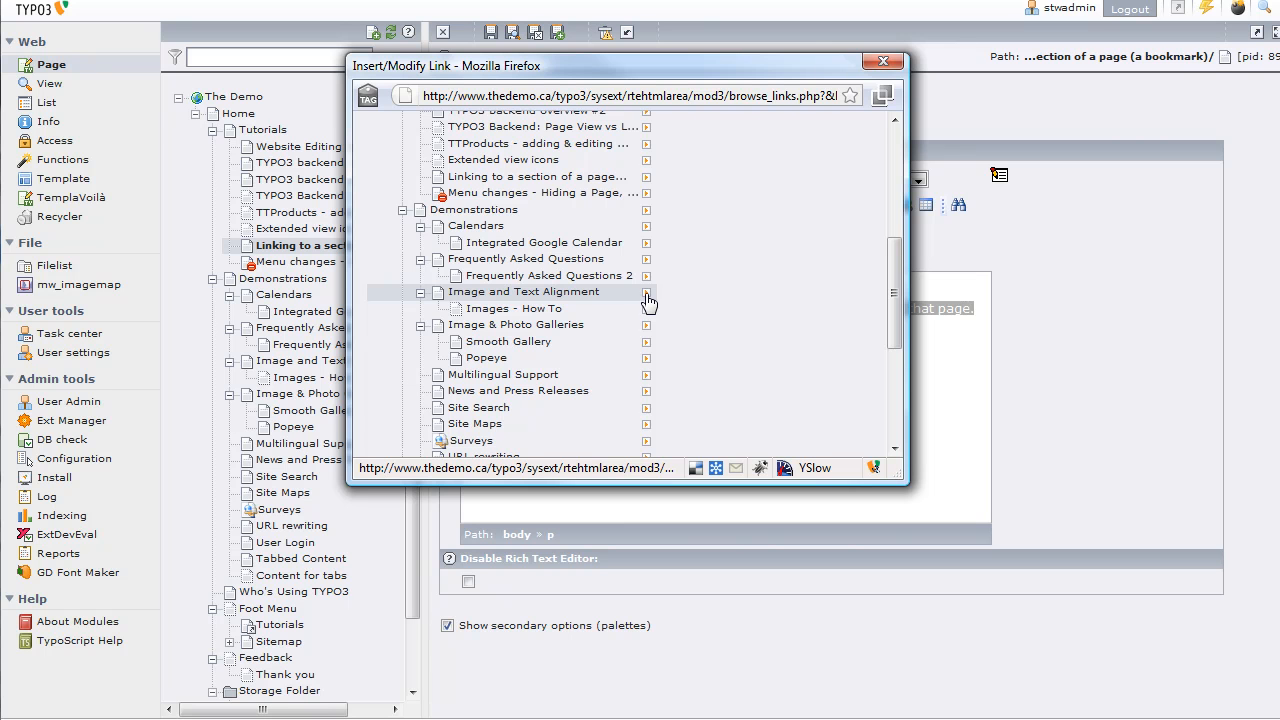
# Step: Expand Image and Text Alignment to list its content sections in the link browser
pyautogui.click(646, 292)
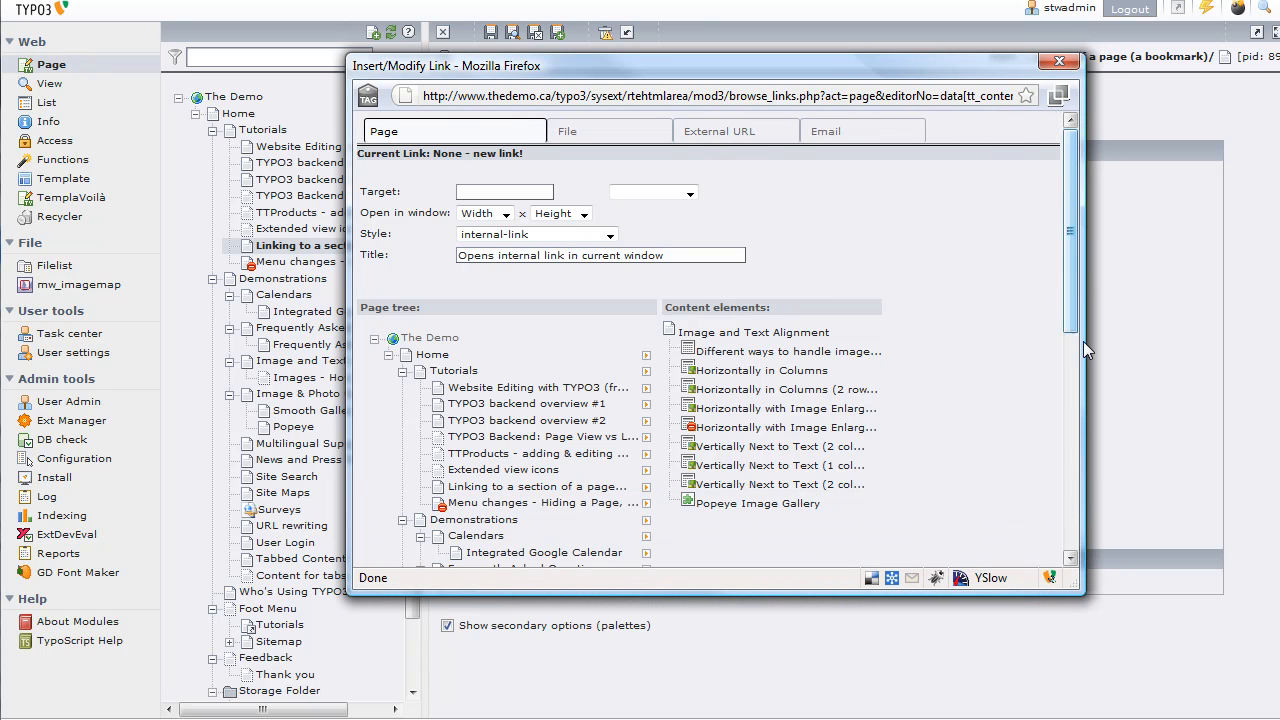
pyautogui.scroll(-3)
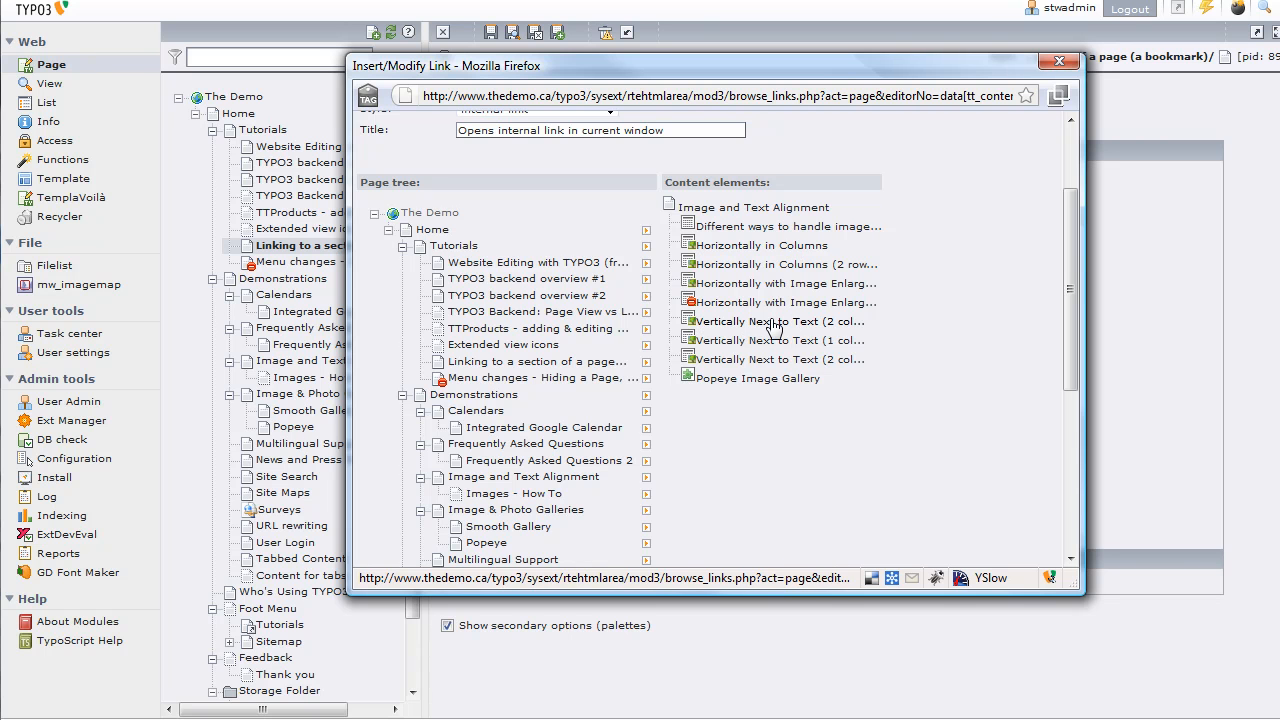
pyautogui.moveTo(780, 328)
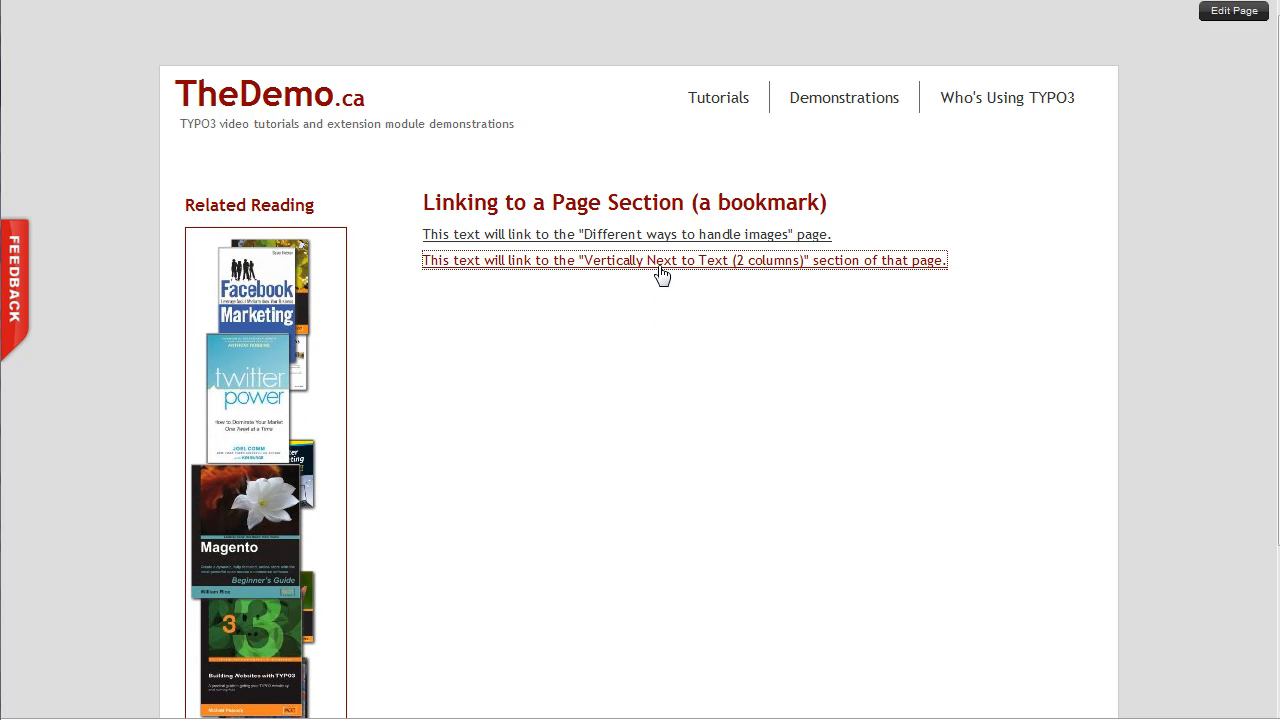
# Step: Try the section link on the site, then enter the Image and Text Alignment page's backend
pyautogui.click(684, 260)
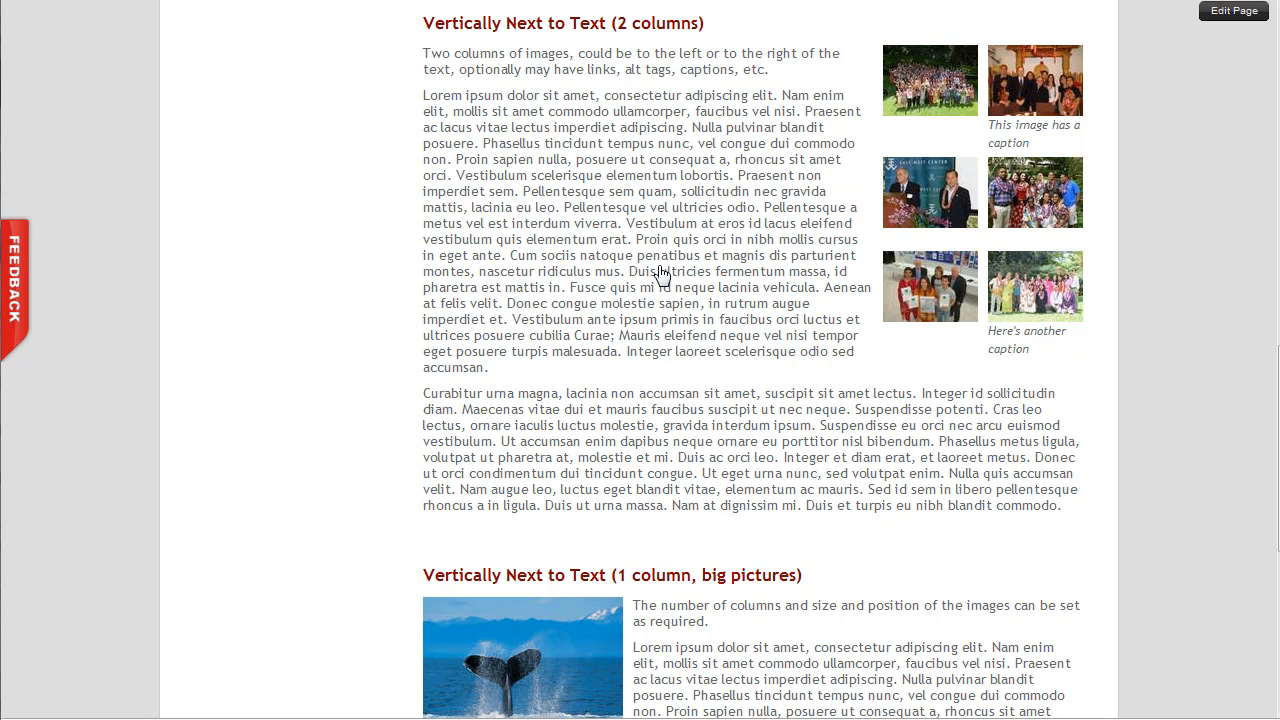
pyautogui.moveTo(528, 92)
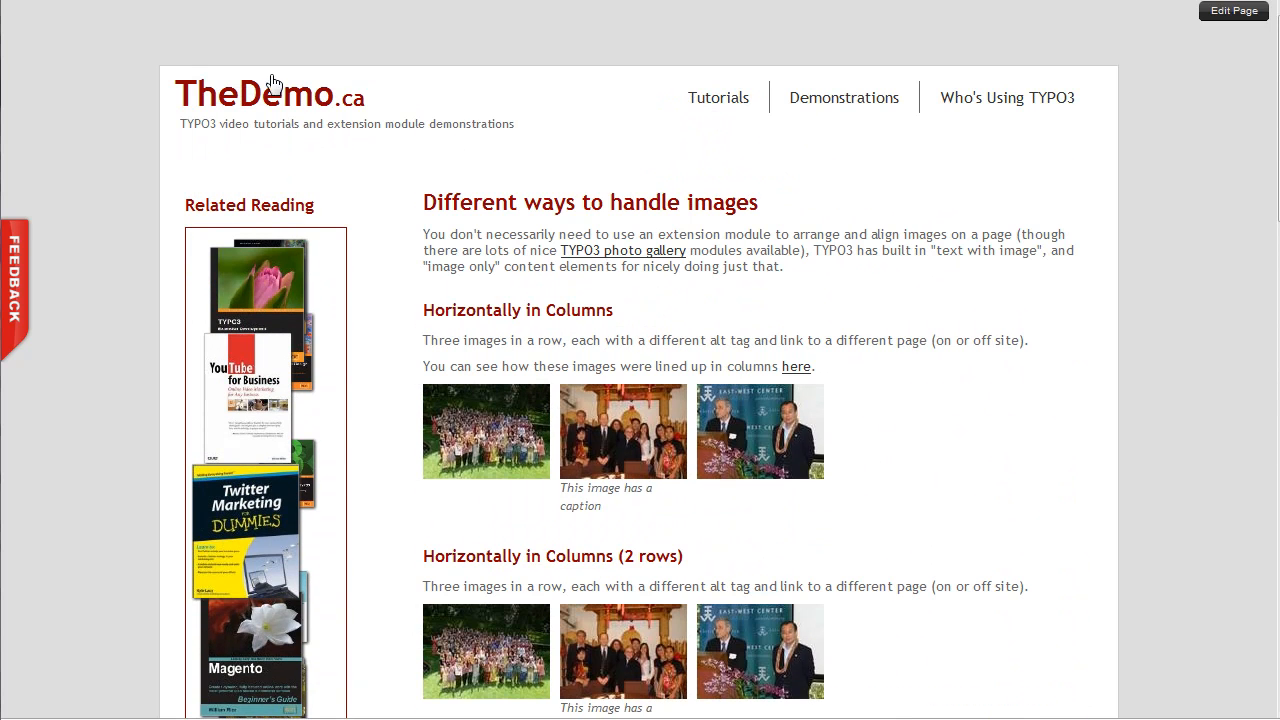
pyautogui.click(1232, 10)
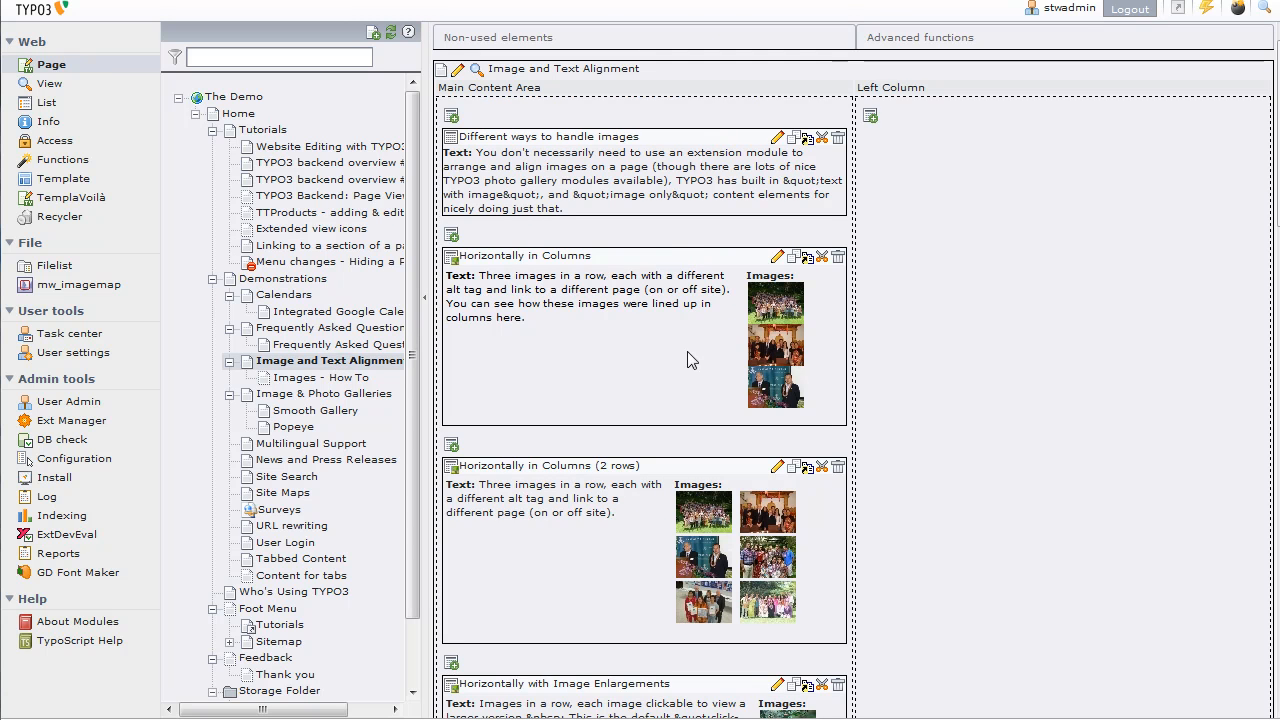
# Step: Scroll through the page module's content elements of the image-alignment page
pyautogui.scroll(-3)
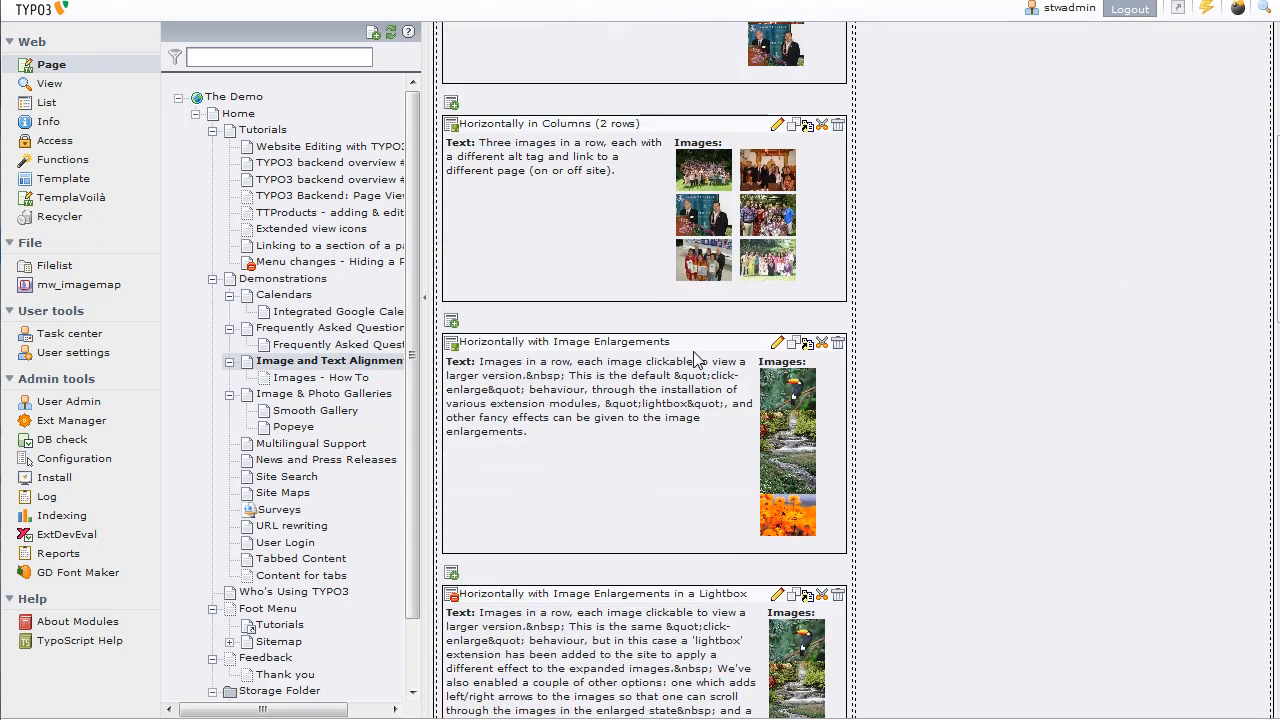
pyautogui.scroll(-3)
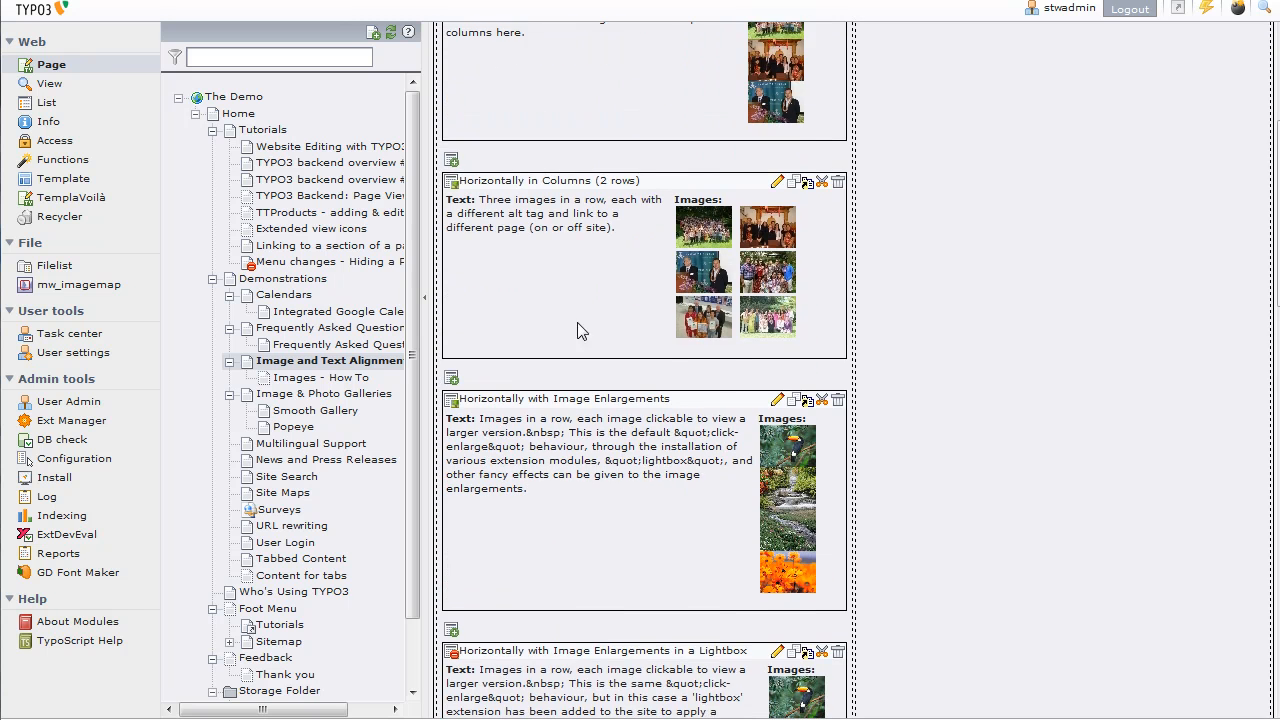
pyautogui.scroll(-3)
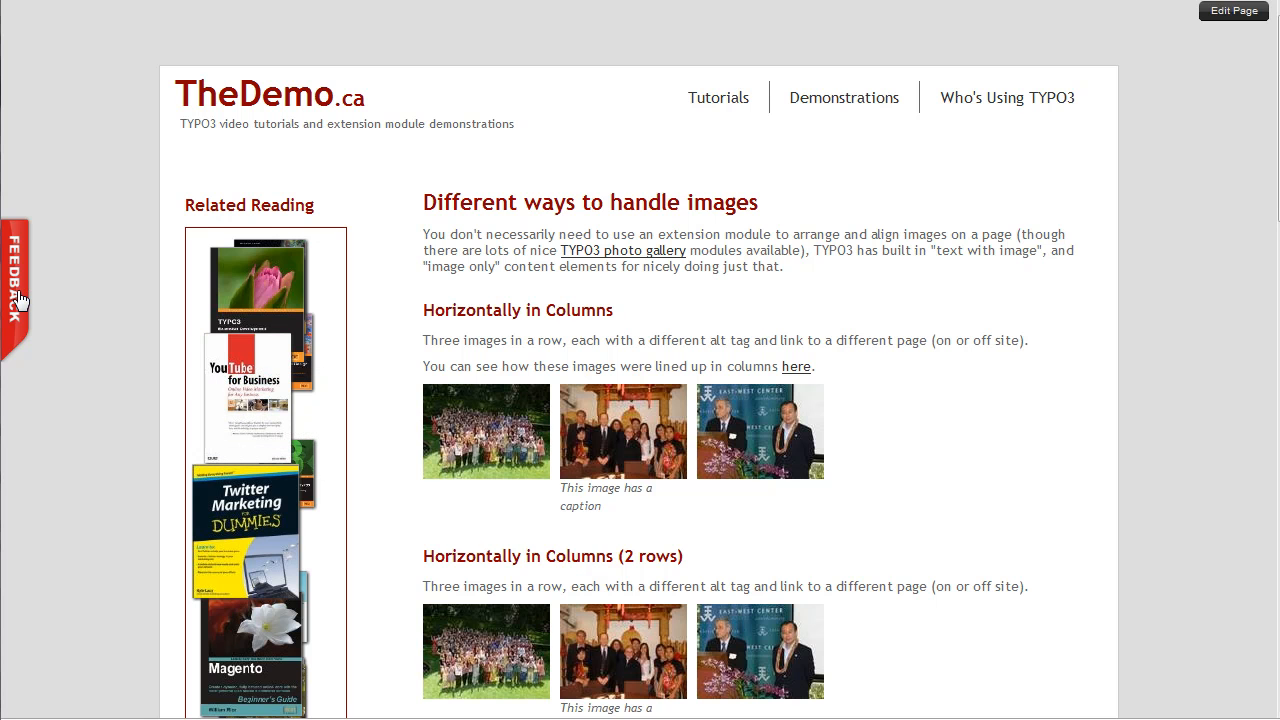
# Step: Show the site's feedback form panel and the Demonstrations menu's page list
pyautogui.click(16, 290)
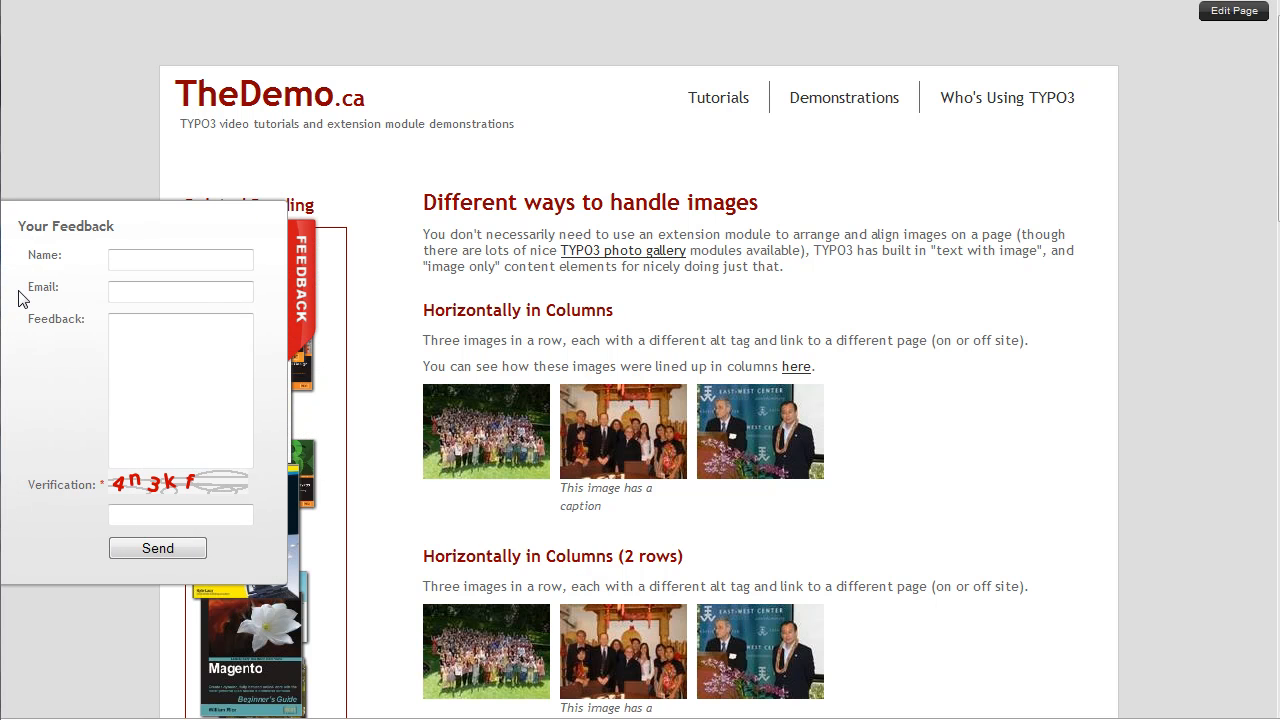
pyautogui.click(844, 96)
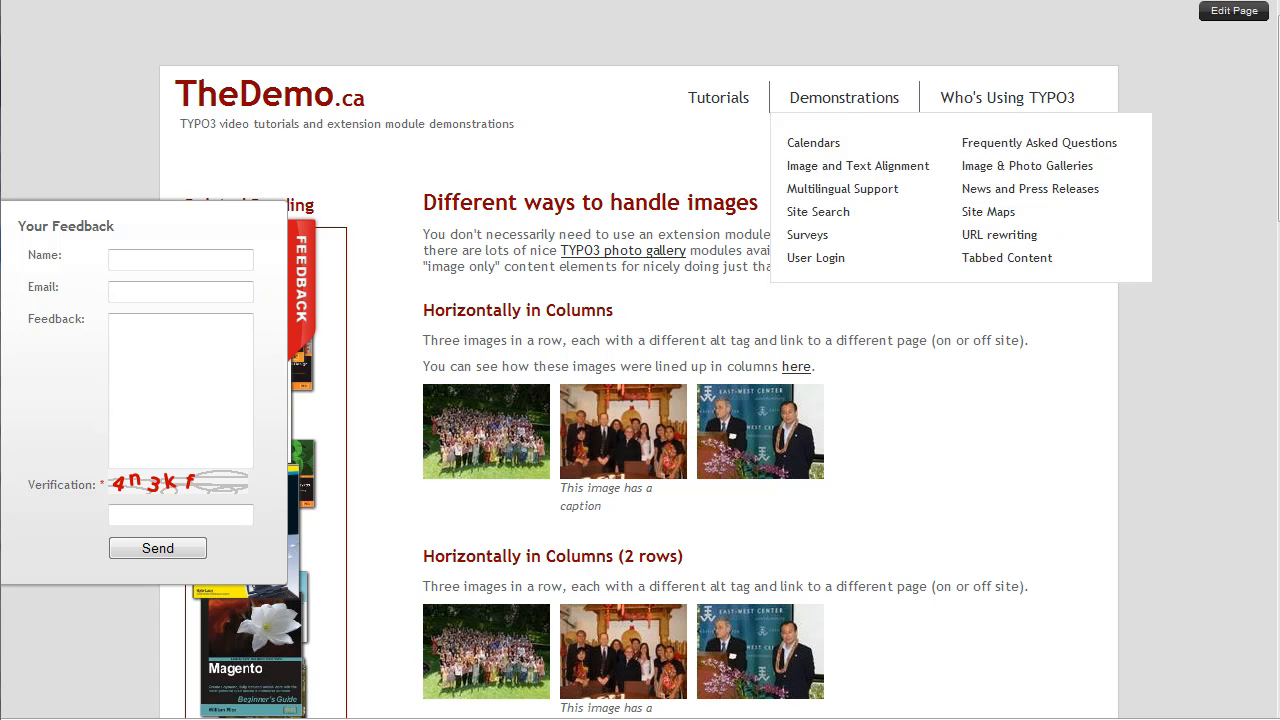